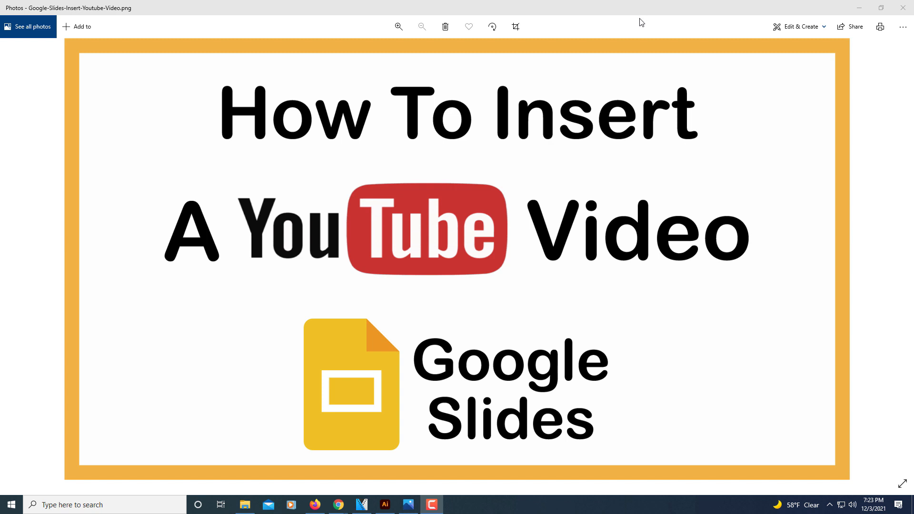
mouse_move(641, 31)
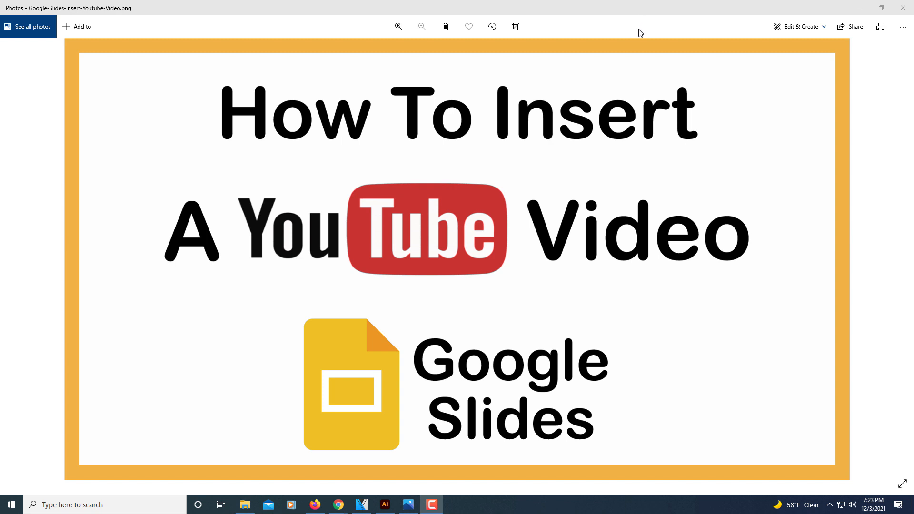
mouse_move(579, 239)
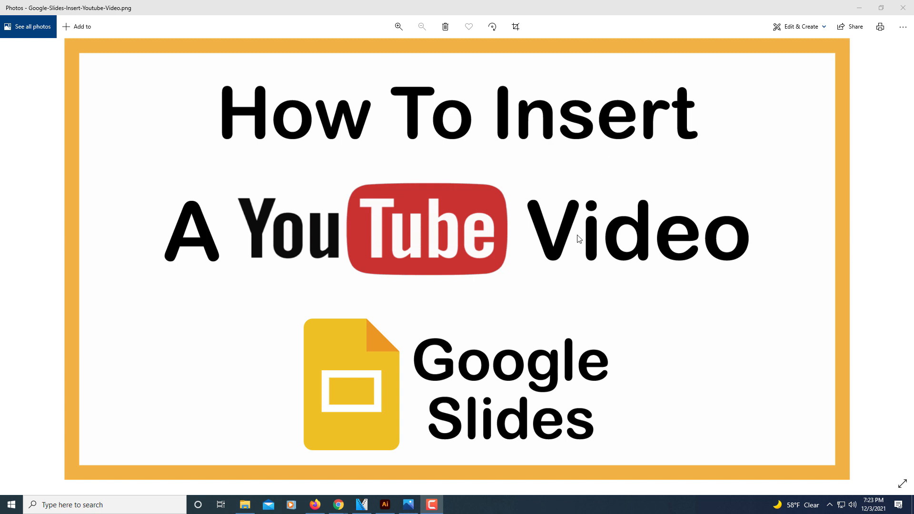
mouse_move(571, 281)
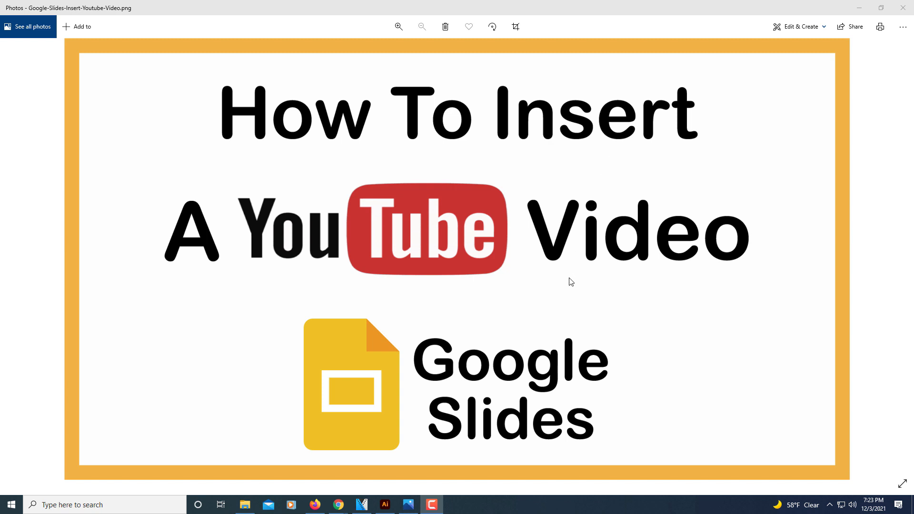
Switch to the Firefox window showing the Google Slides background-image tutorial on YouTube.
click(317, 504)
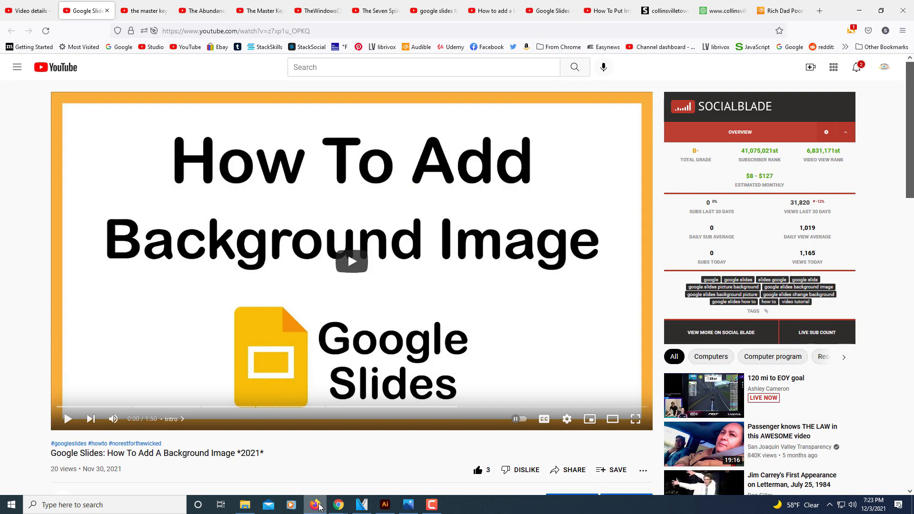
mouse_move(378, 406)
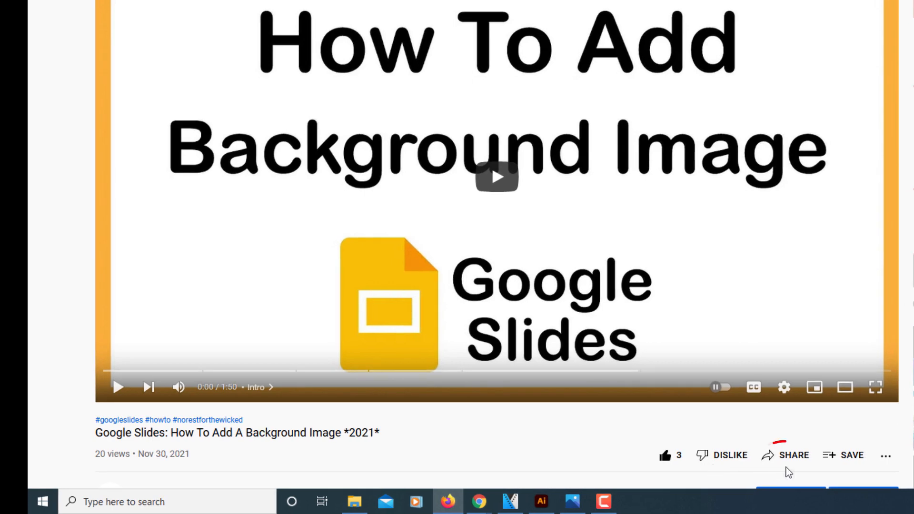
mouse_move(794, 455)
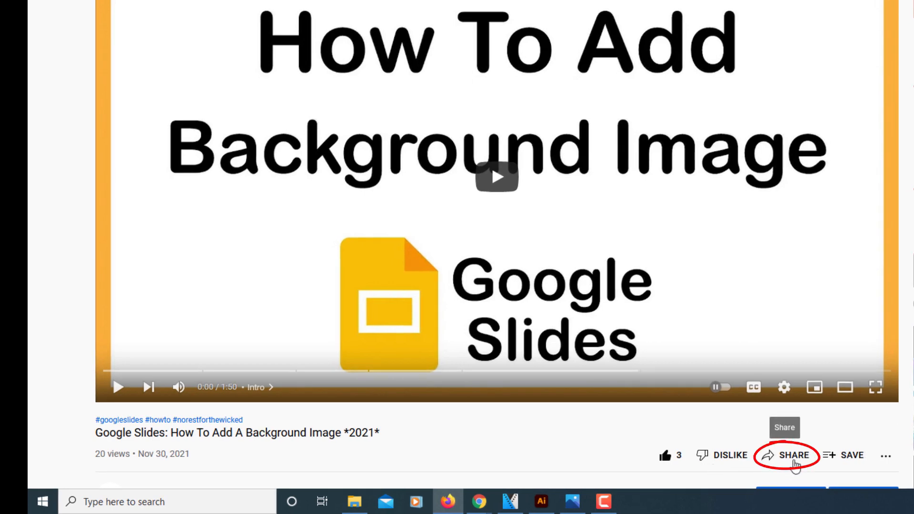
Copy the video's youtu.be share link, then close the Share dialog.
click(793, 456)
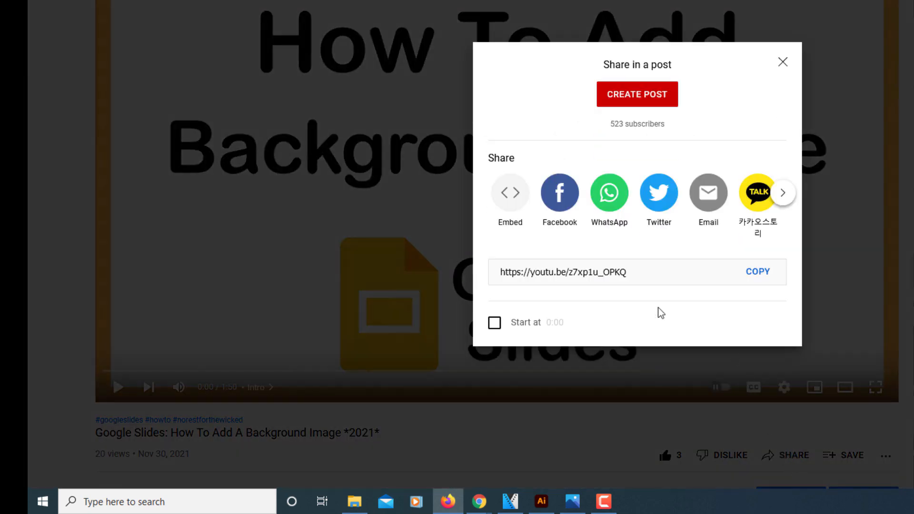
click(563, 272)
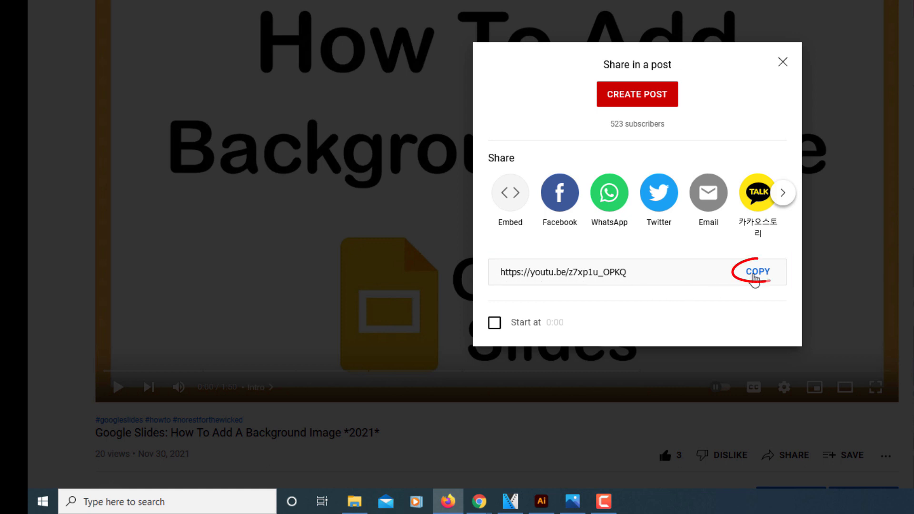
click(756, 272)
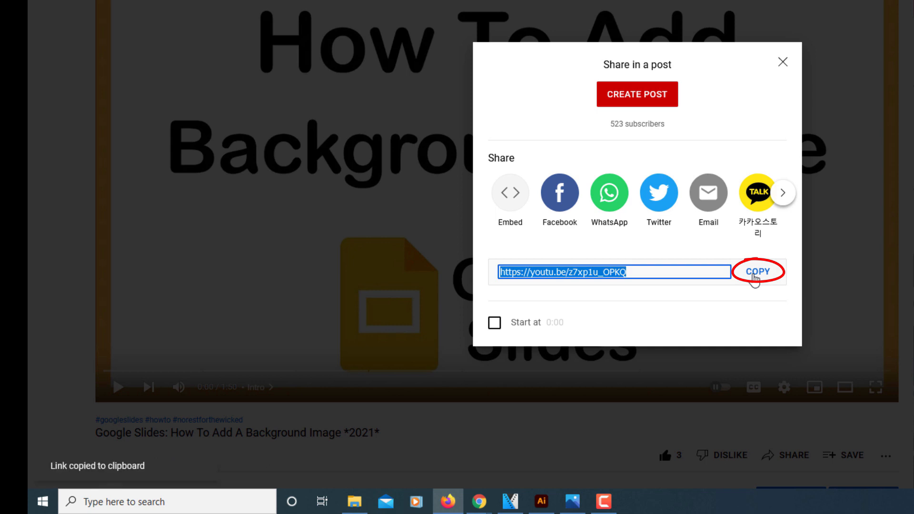
mouse_move(796, 193)
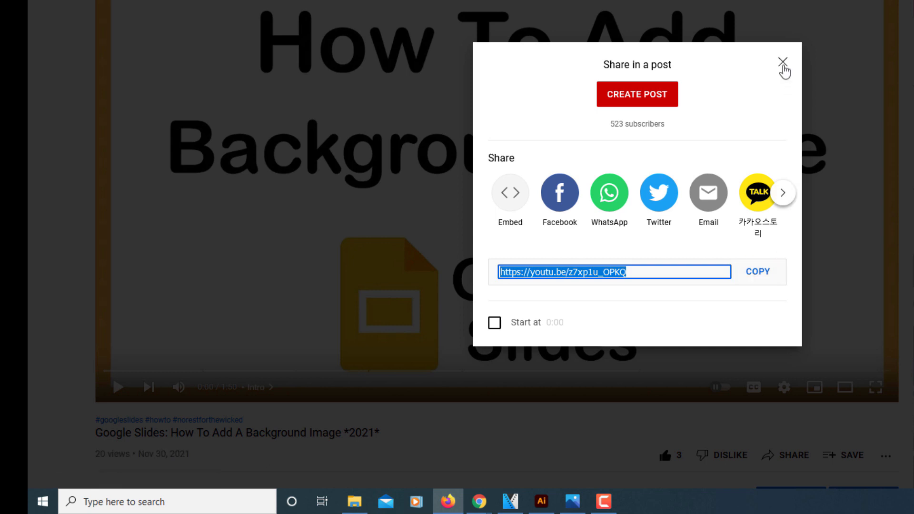
click(783, 62)
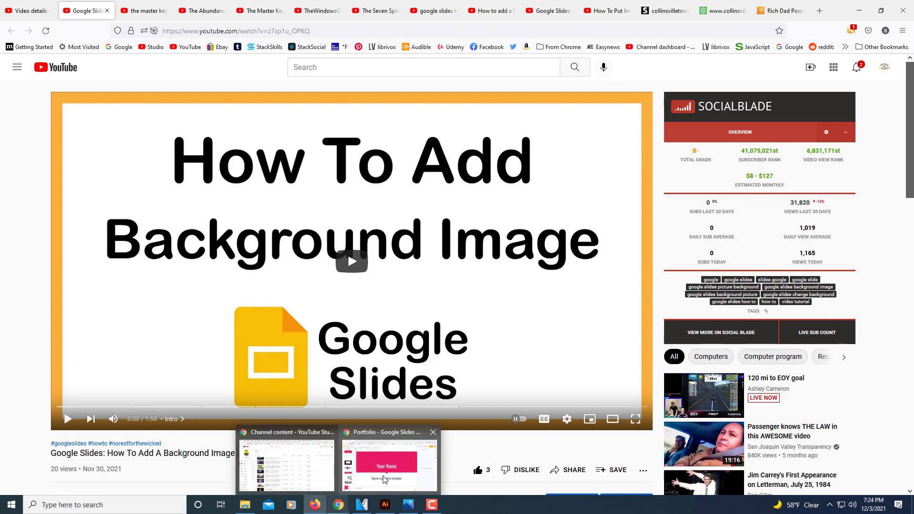
Switch to the Portfolio presentation and select slide 3, the theater stage.
click(382, 464)
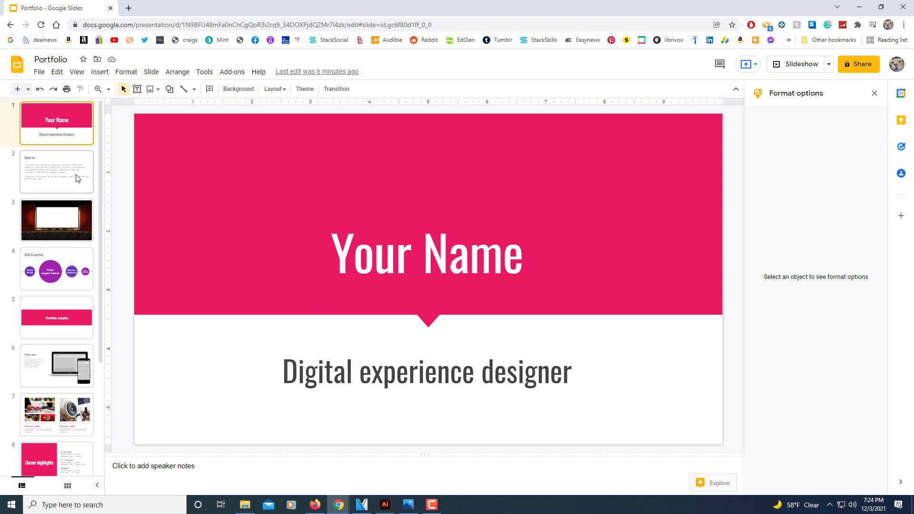
click(57, 220)
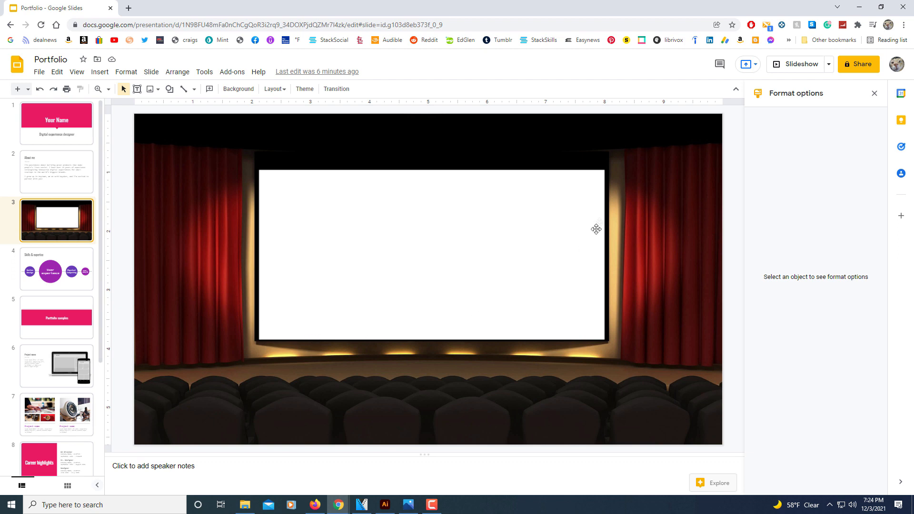
mouse_move(271, 177)
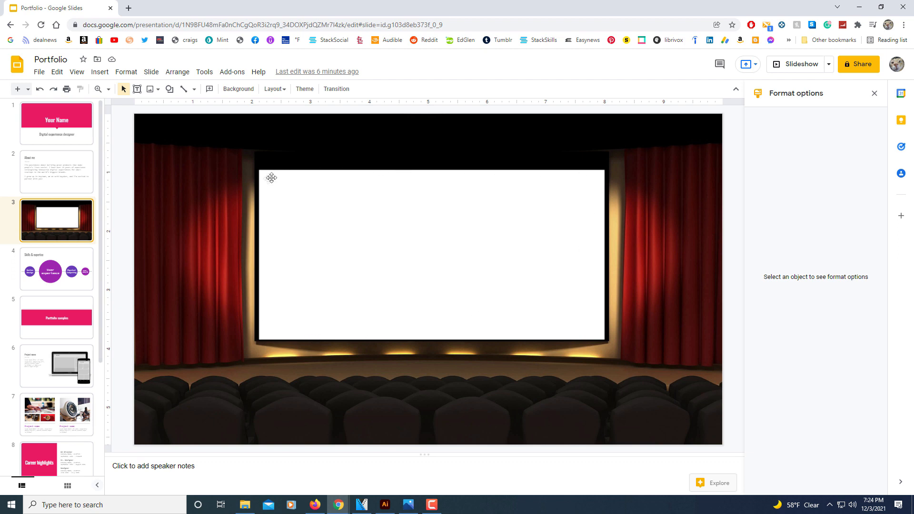
mouse_move(490, 379)
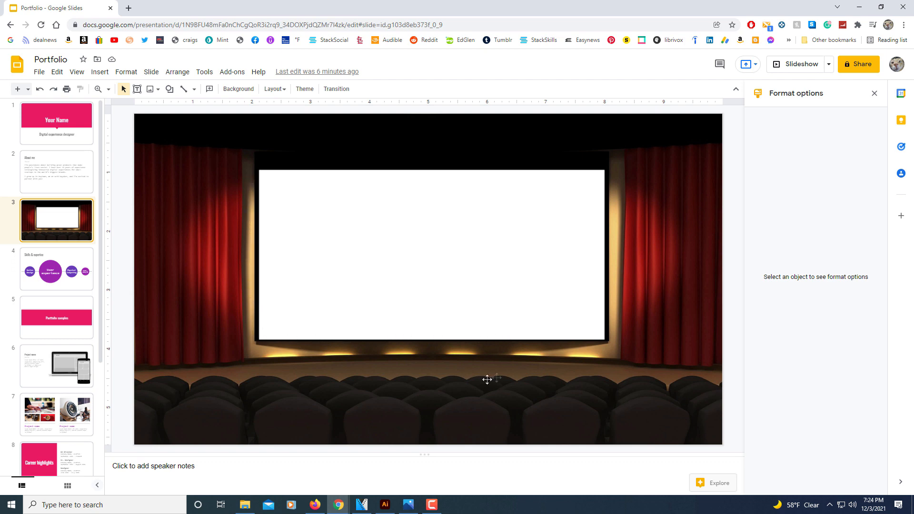
mouse_move(617, 321)
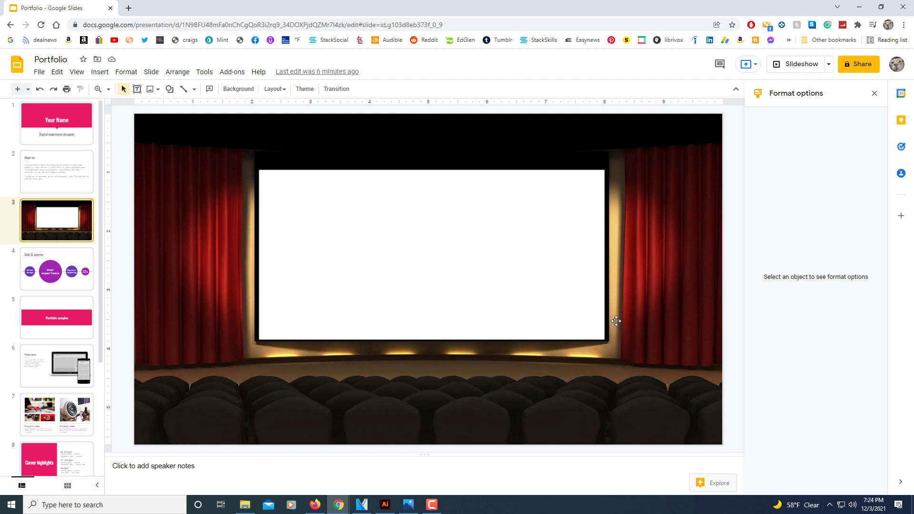
mouse_move(530, 392)
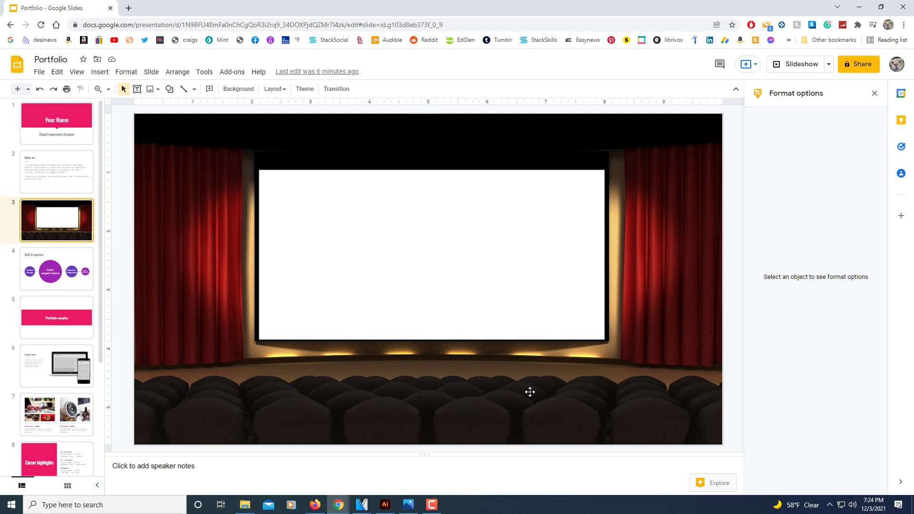
mouse_move(438, 169)
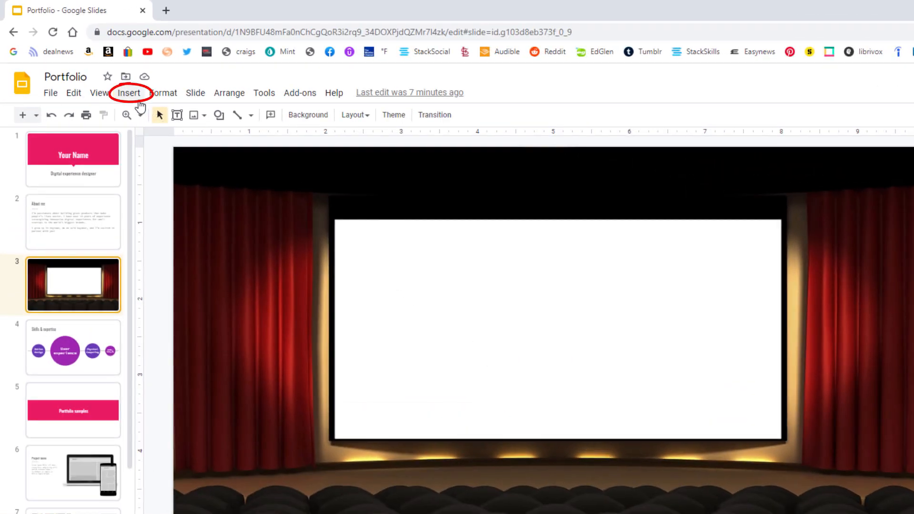
Insert the background-image tutorial video by searching its YouTube link and selecting the result.
click(128, 92)
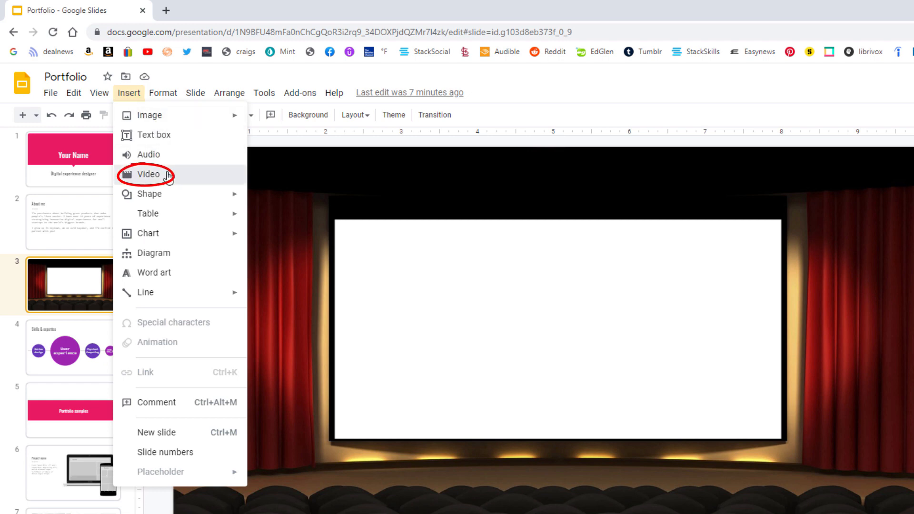
click(149, 174)
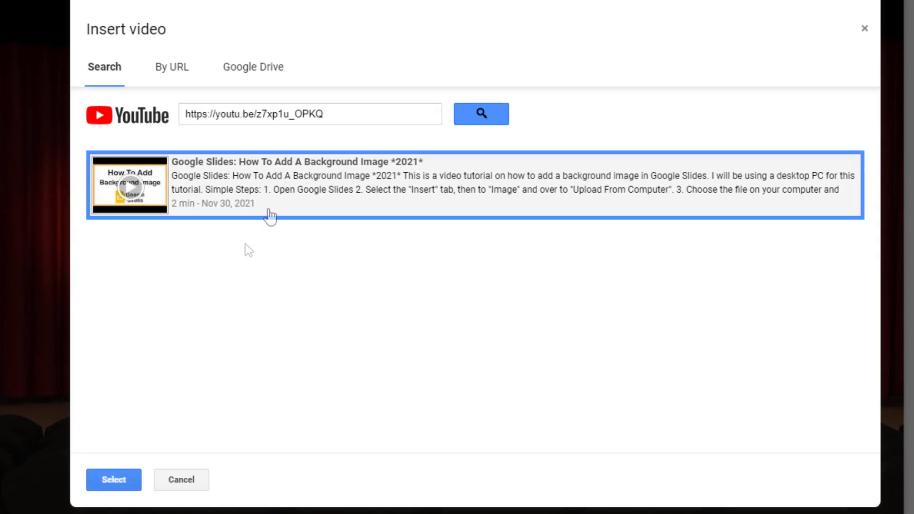
click(113, 480)
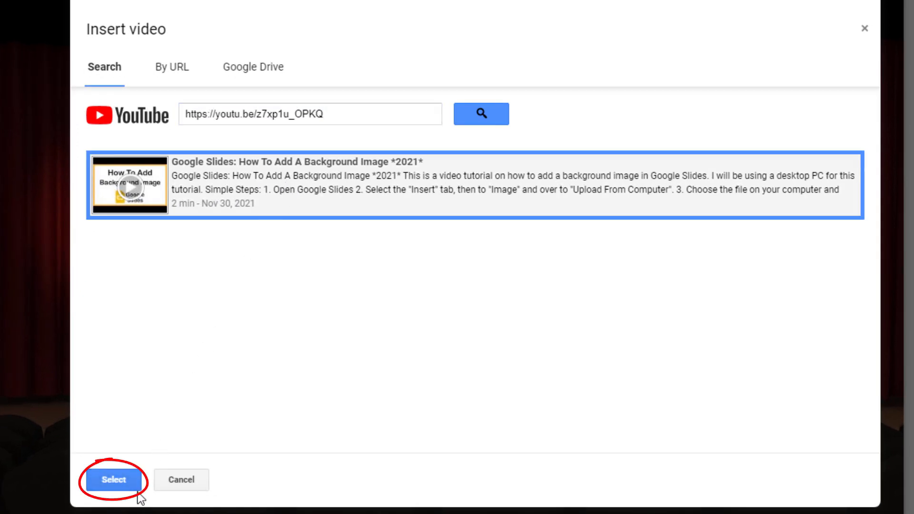
click(113, 480)
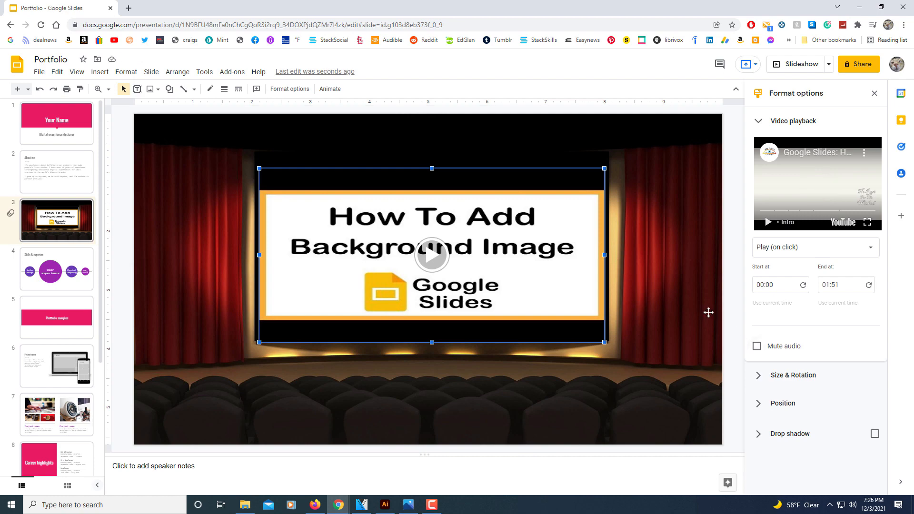
mouse_move(785, 328)
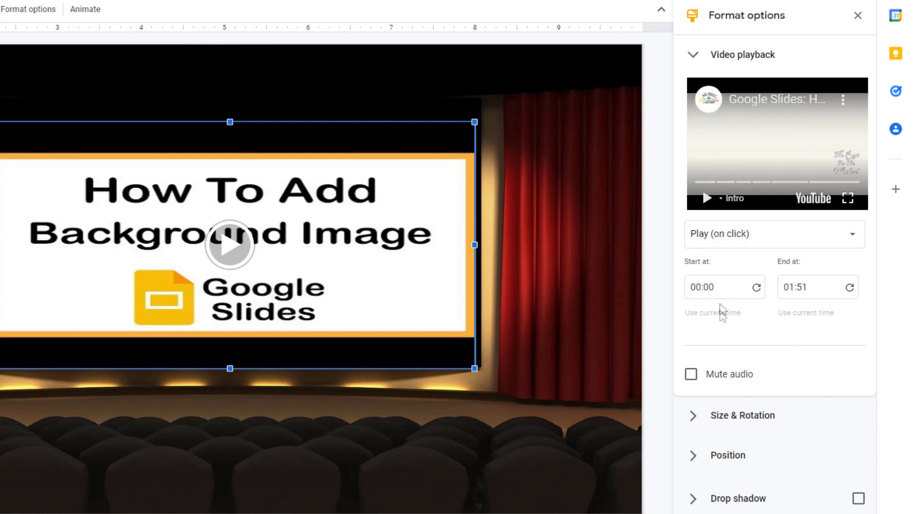
mouse_move(767, 265)
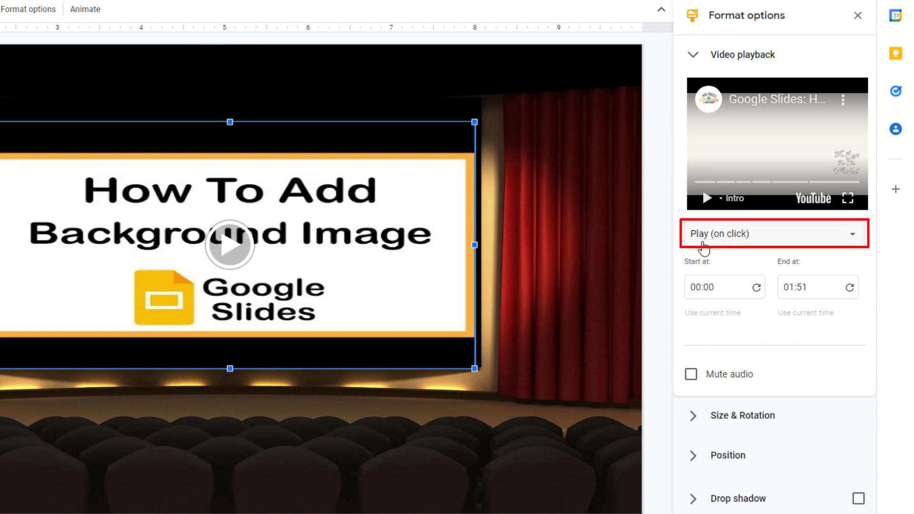
mouse_move(725, 251)
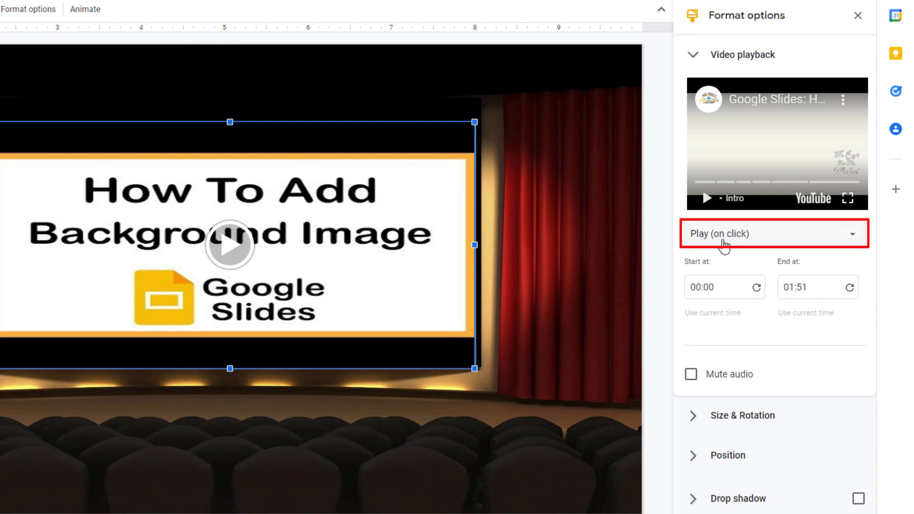
Change the video's playback mode to Play (automatically).
click(774, 233)
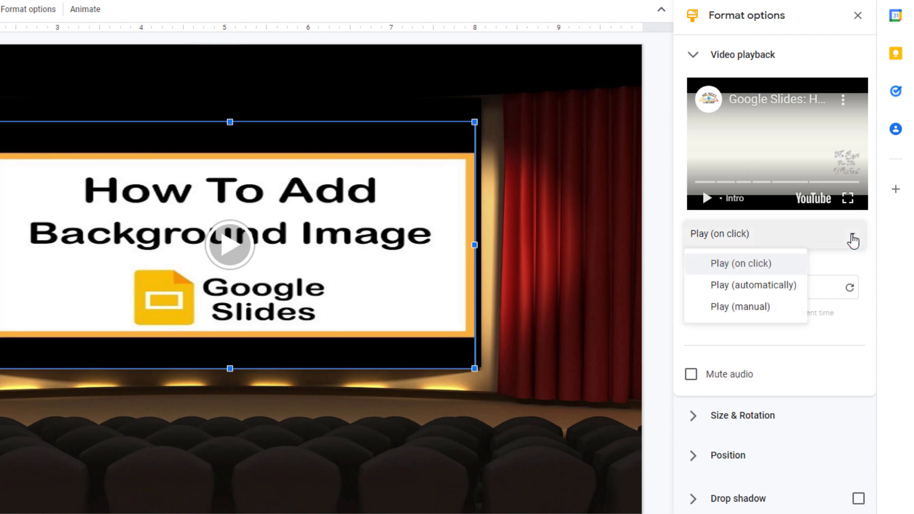
mouse_move(774, 285)
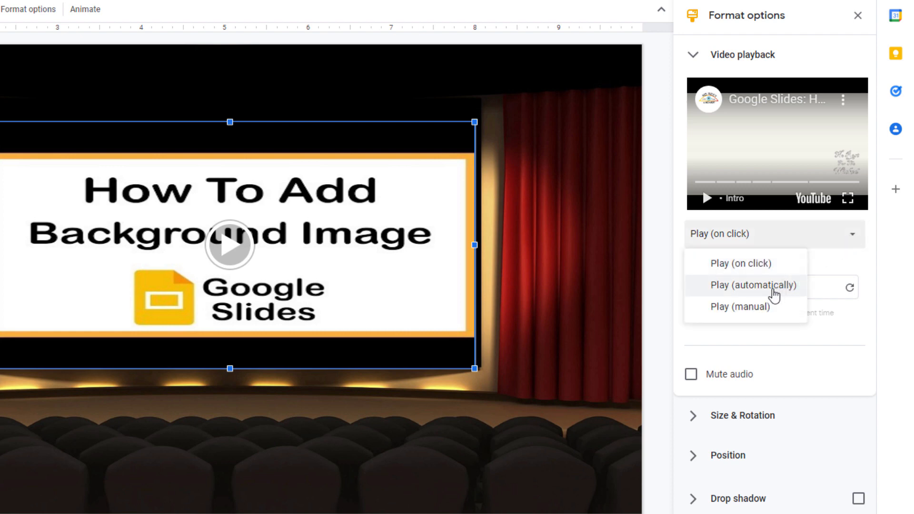
mouse_move(755, 307)
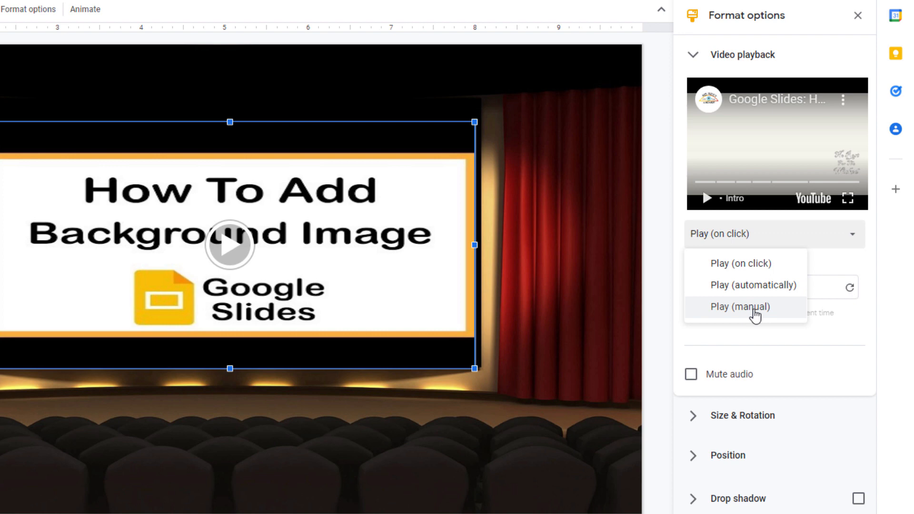
mouse_move(753, 285)
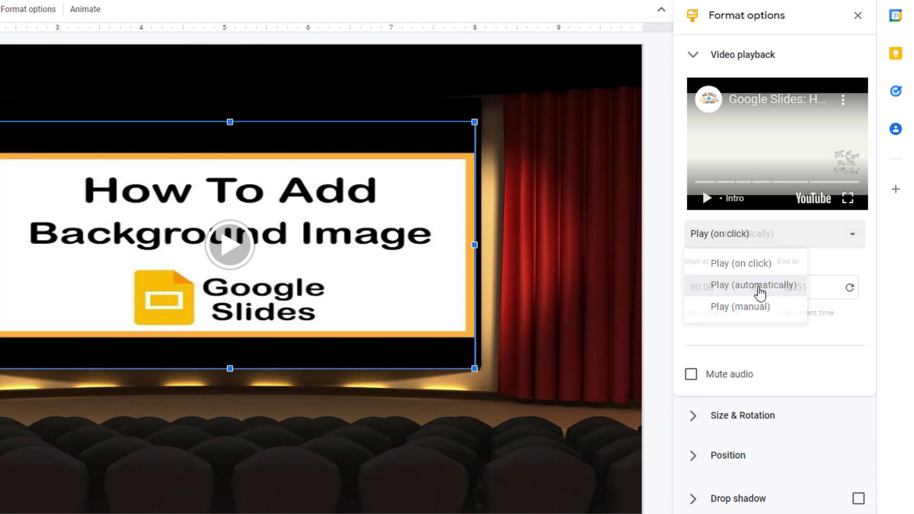
click(753, 286)
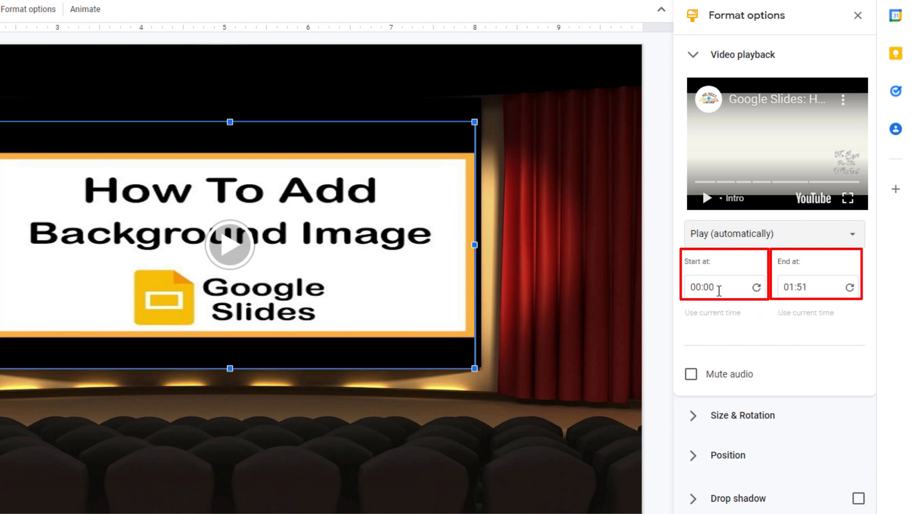
click(722, 287)
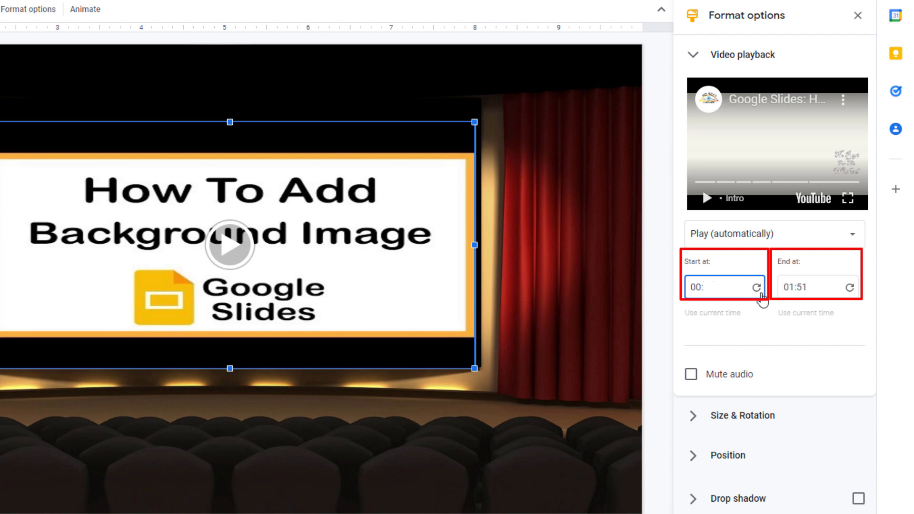
text(00:00)
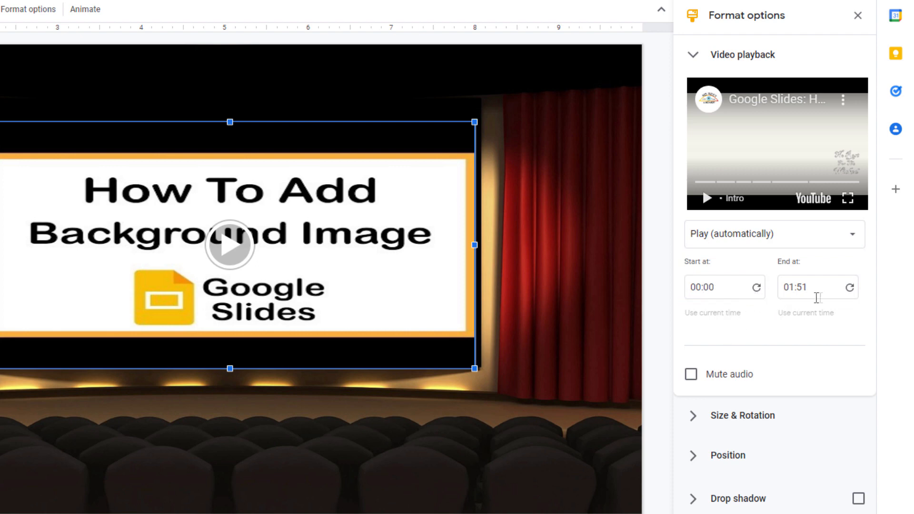
mouse_move(804, 304)
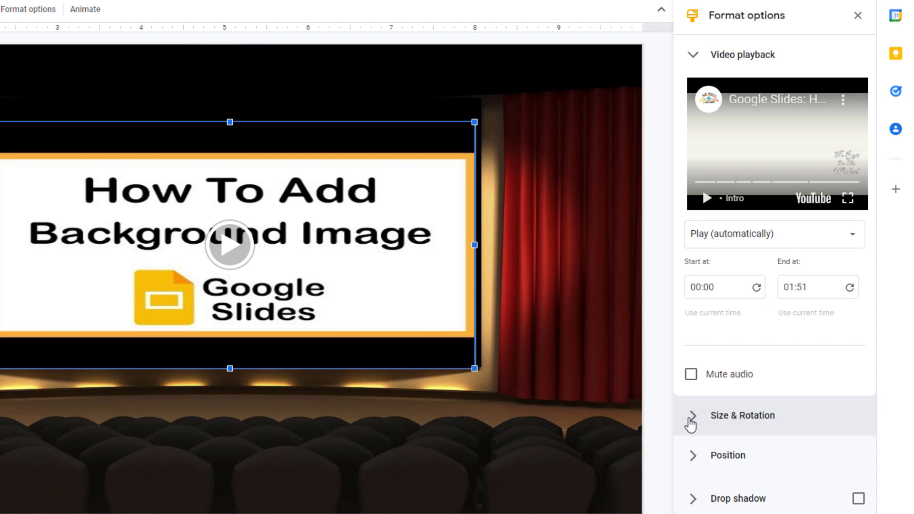
Expand Size & Rotation and scroll down to the video's Position settings.
click(742, 416)
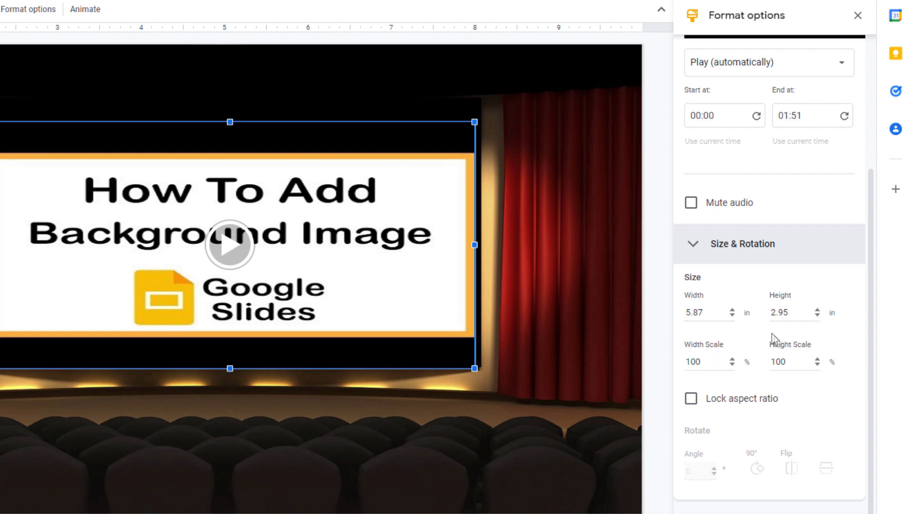
mouse_move(475, 244)
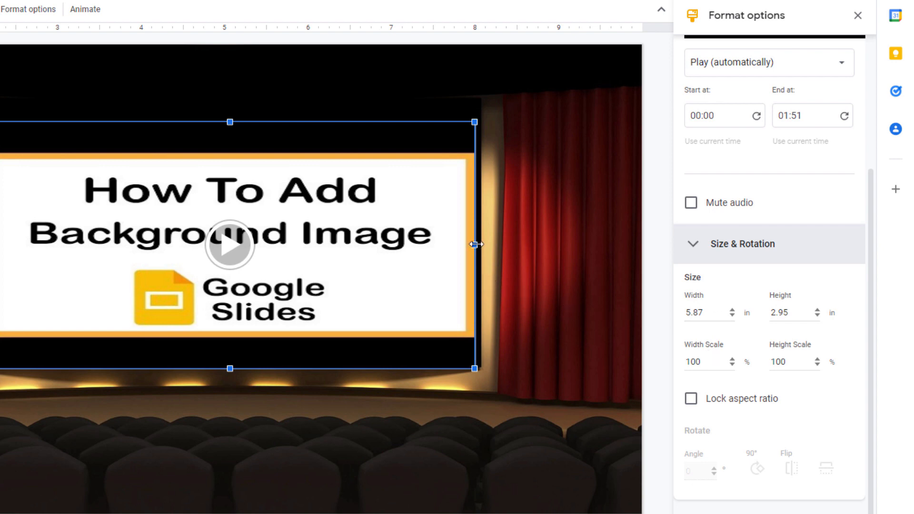
mouse_move(710, 332)
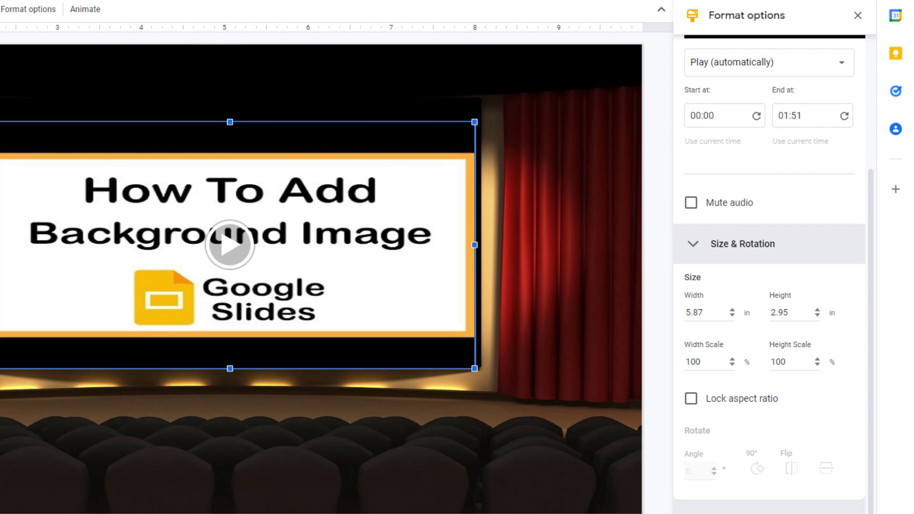
scroll(down, 3)
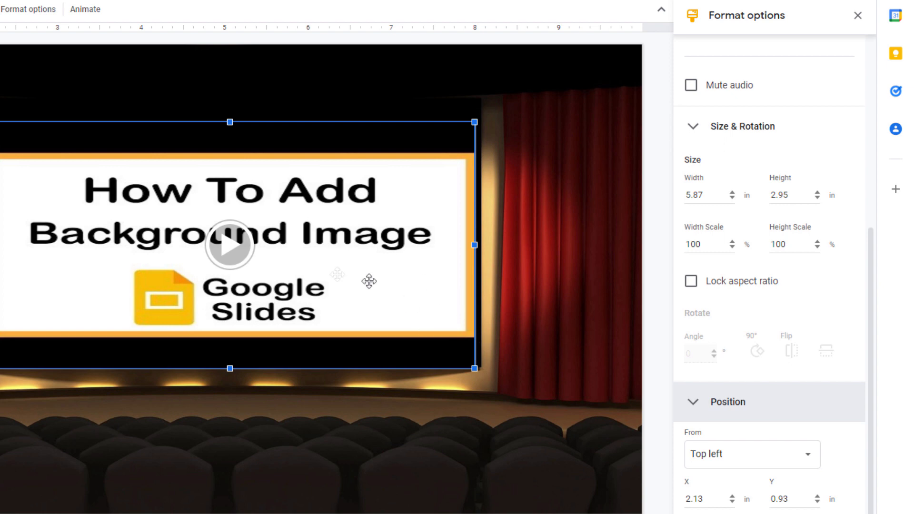
mouse_move(737, 475)
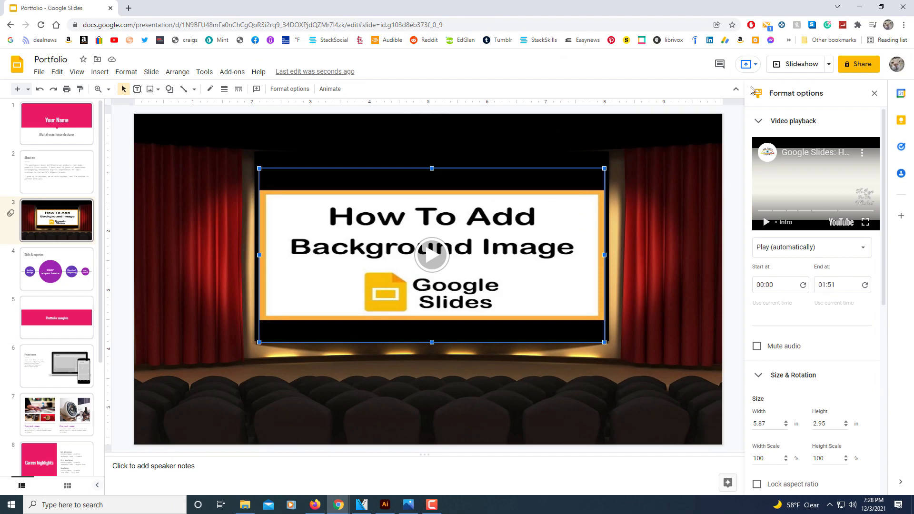
mouse_move(795, 64)
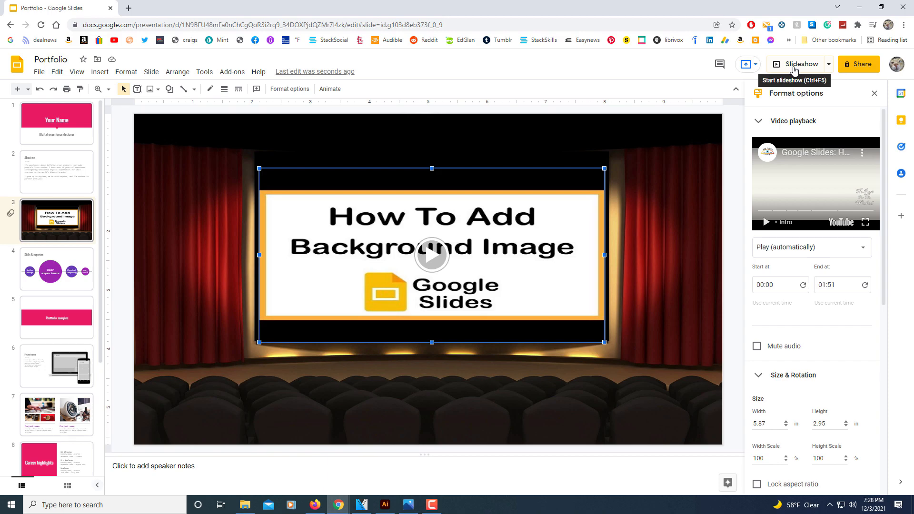
Launch the full-screen slideshow with the Slideshow button.
click(798, 64)
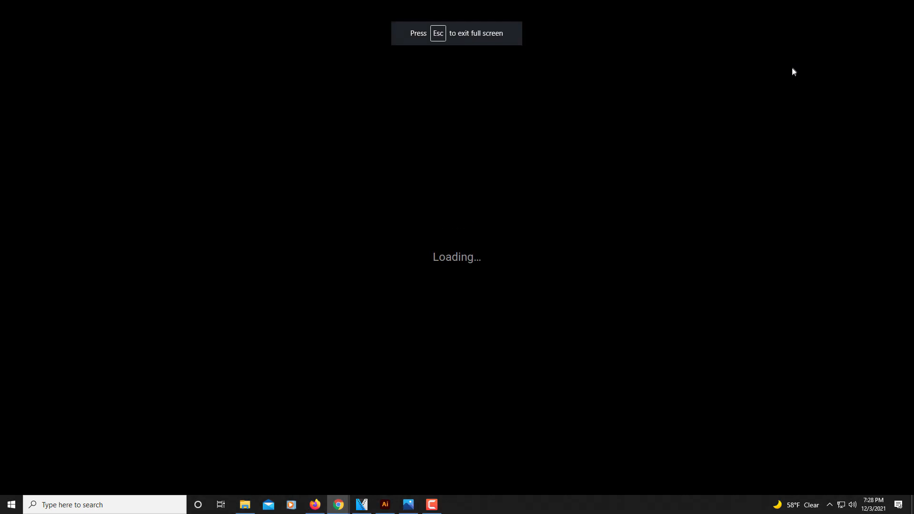